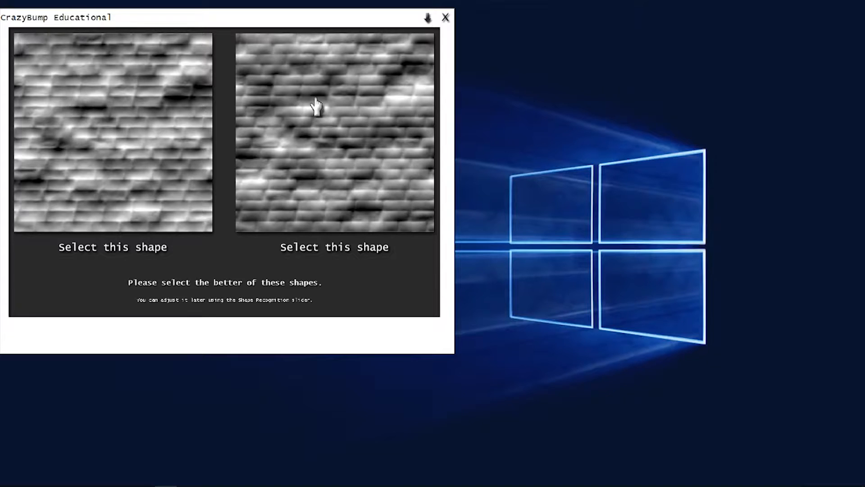
Choose the better brick shape interpretation and raise the normal map Intensity to about 98.
click(334, 247)
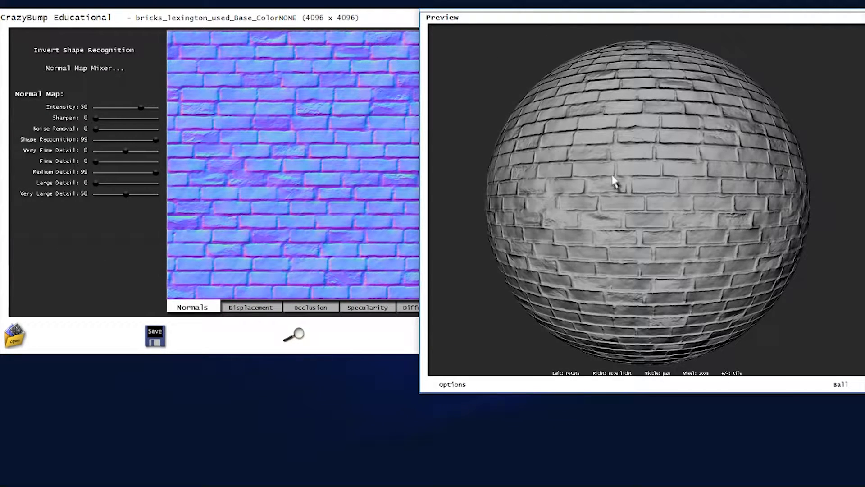
drag(139, 107, 154, 107)
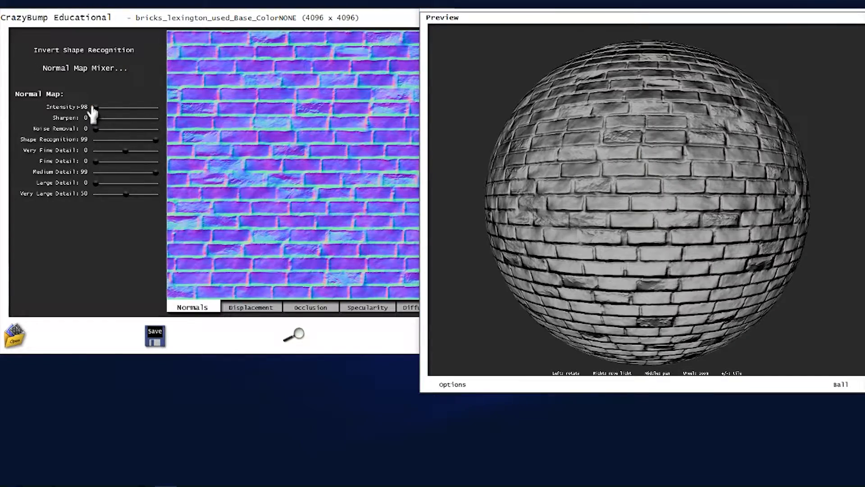
drag(93, 107, 93, 107)
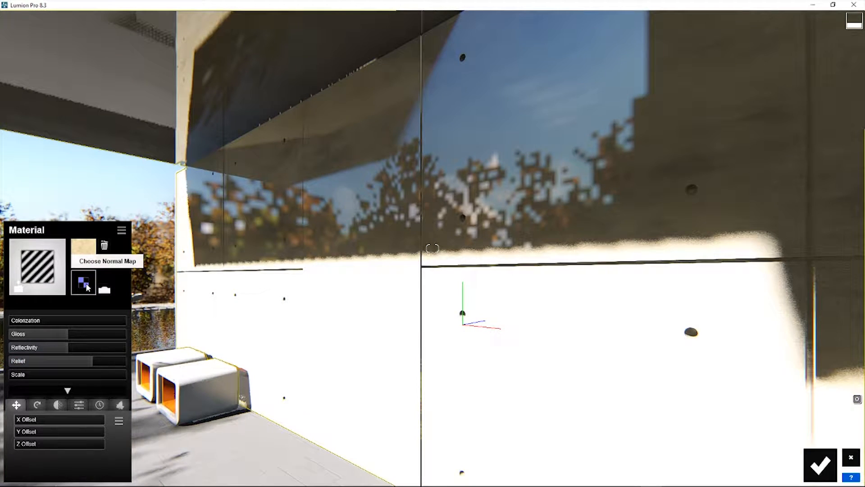
mouse_move(104, 291)
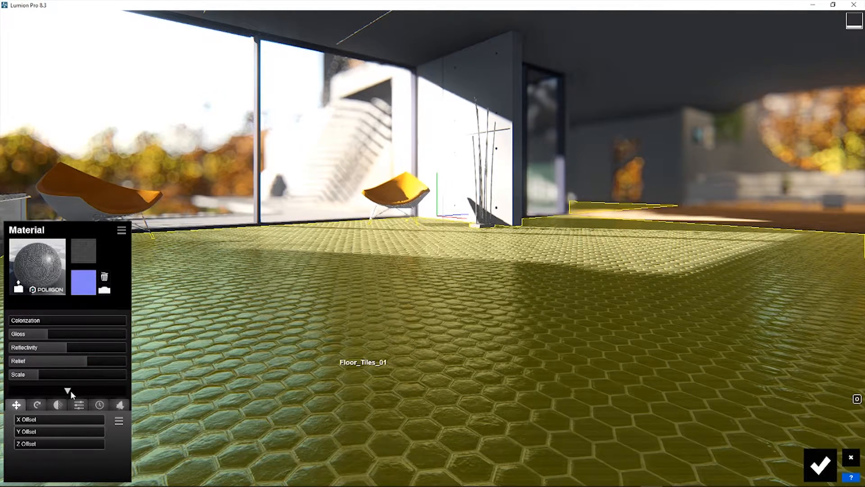
Flip the normal map direction of the floor tiles material in the Material panel.
click(105, 290)
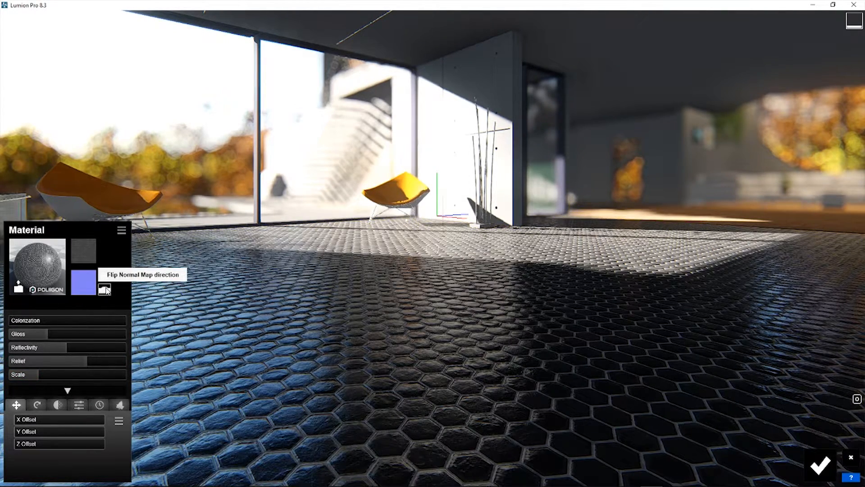
click(105, 289)
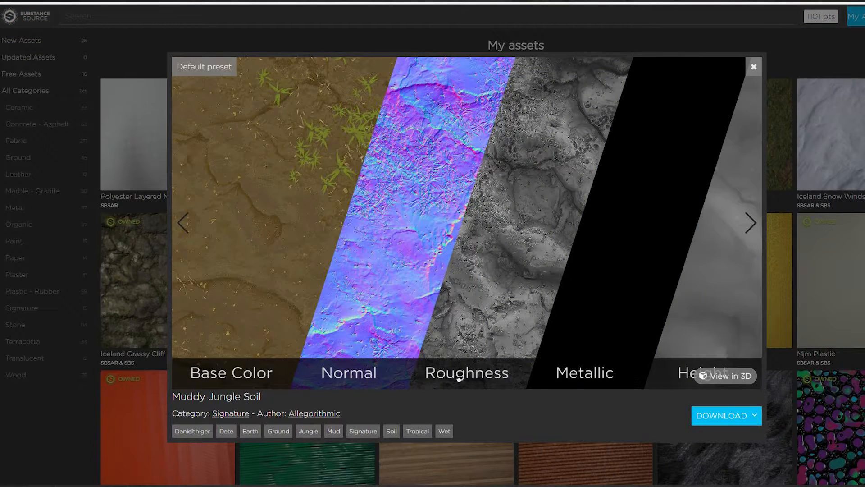
Show the Muddy Jungle Soil material as a 3D preview via 'View in 3D'.
click(724, 376)
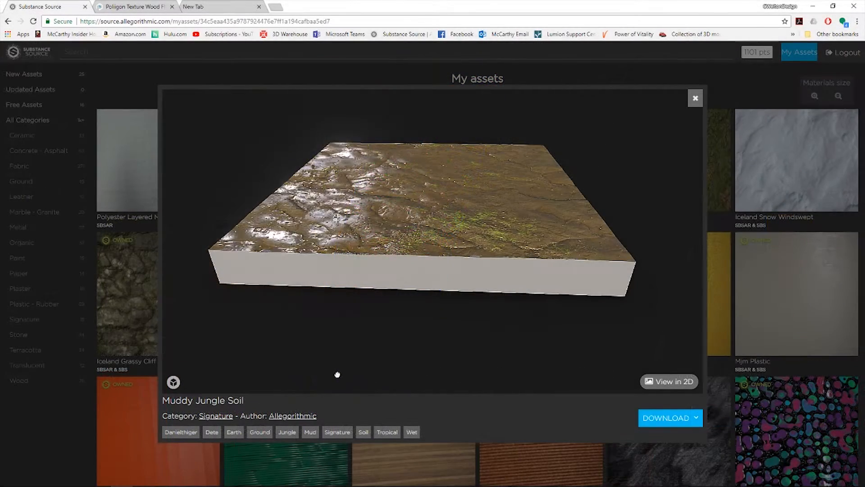